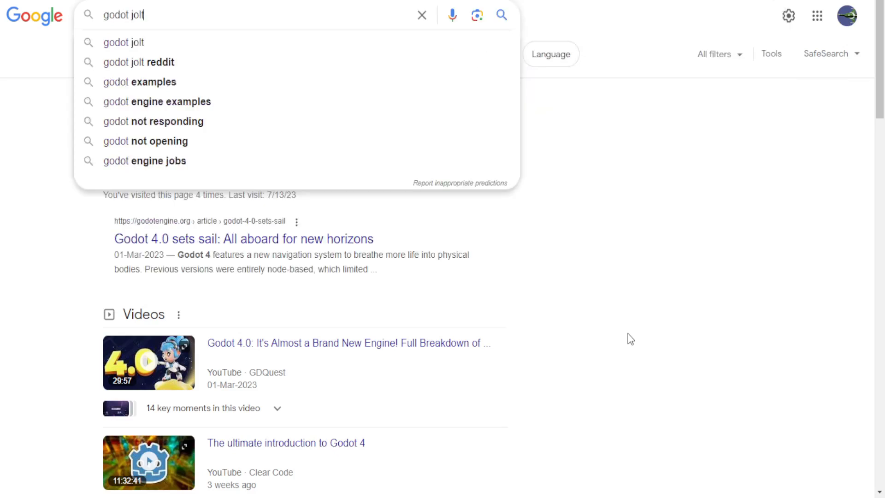
Search Google for 'godot jolt physics' and reach the godot-jolt GitHub repository.
text(physics)
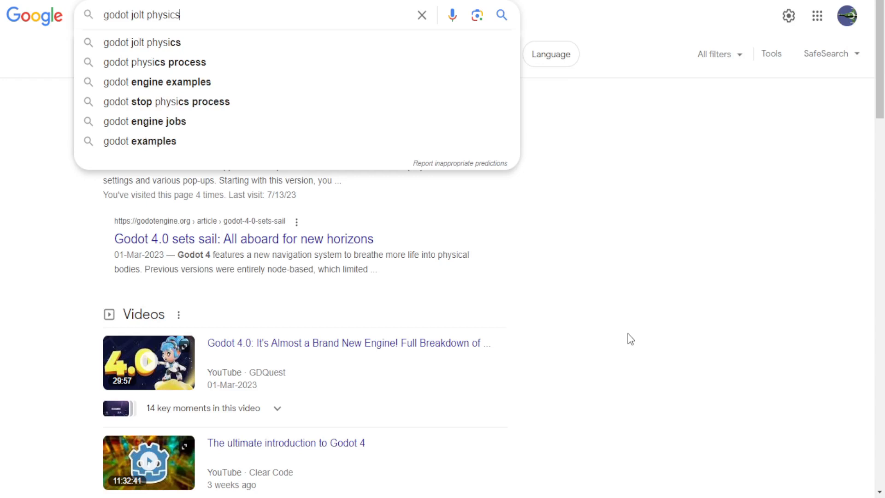
key(Enter)
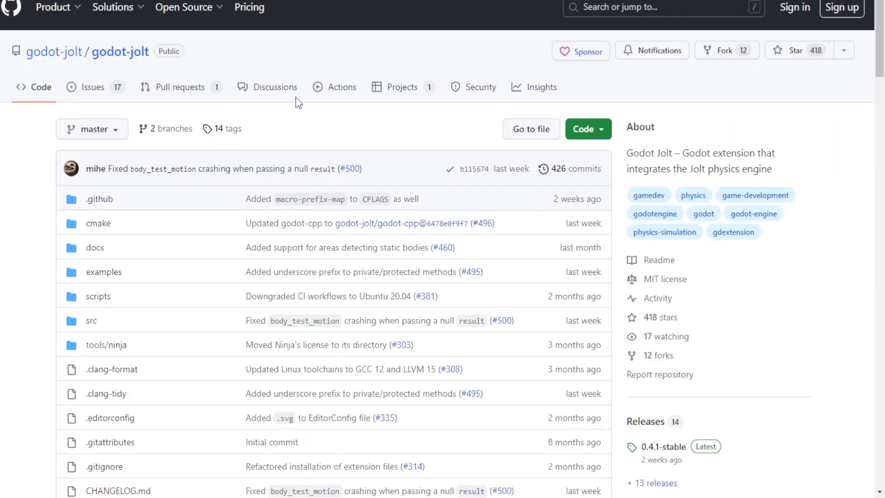
Scroll the godot-jolt 0.4.1-stable release page down to its Assets list.
scroll(down, 3)
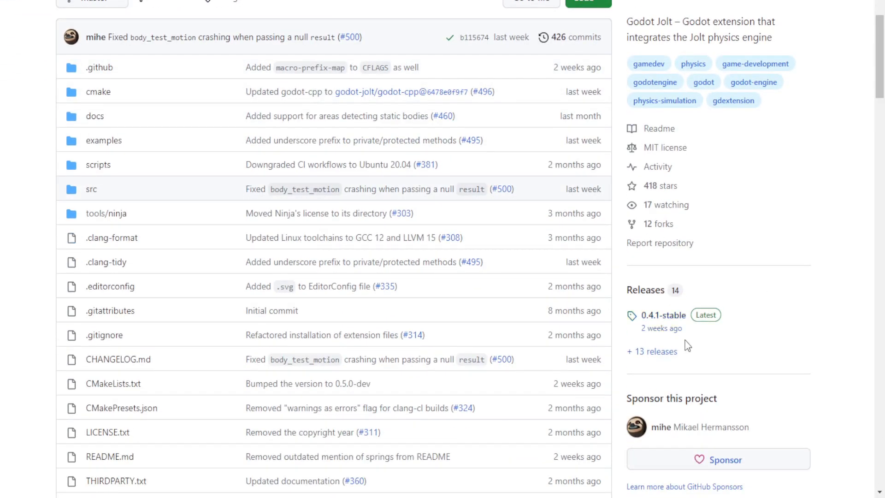
mouse_move(515, 265)
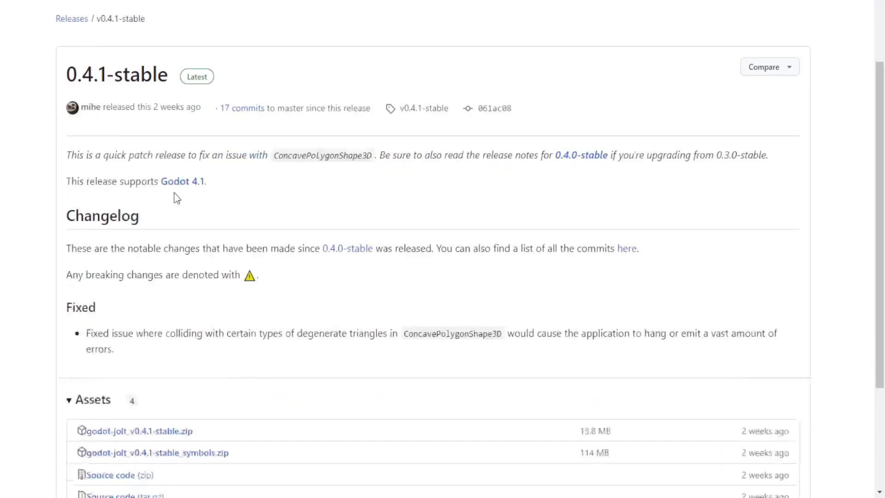
scroll(down, 3)
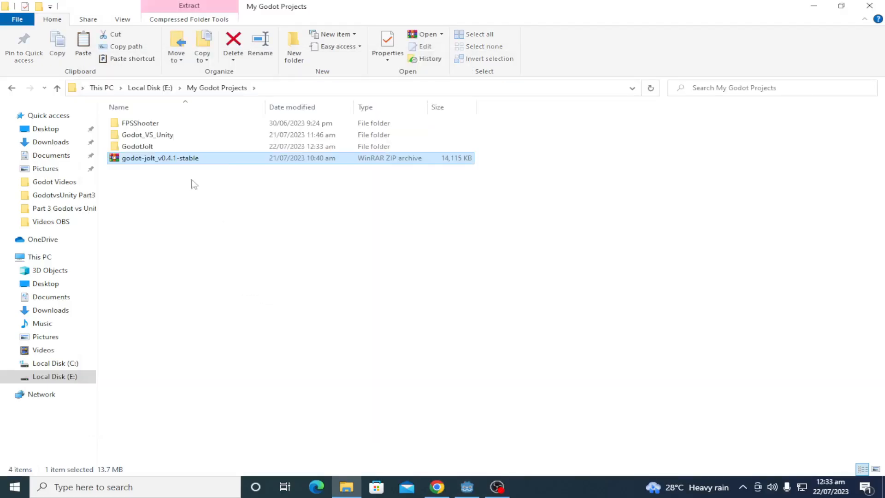
Extract the godot-jolt_v0.4.1-stable zip into a same-named folder in My Godot Projects.
right_click(160, 157)
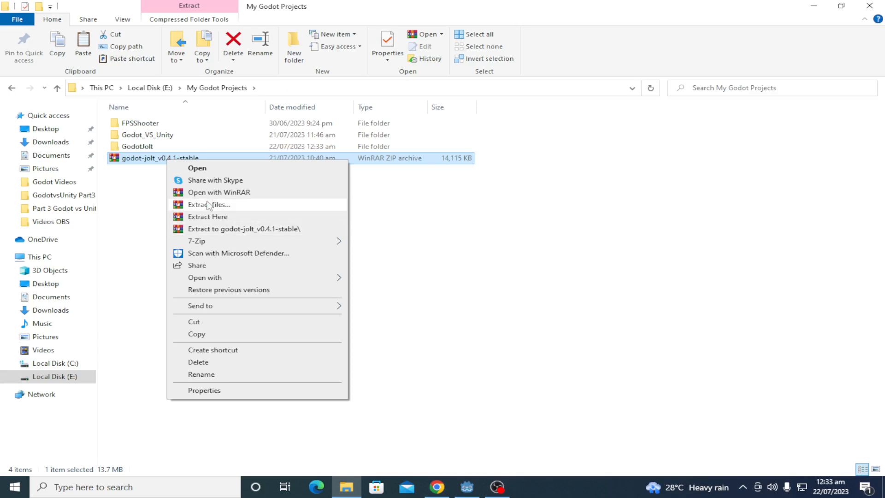
click(207, 205)
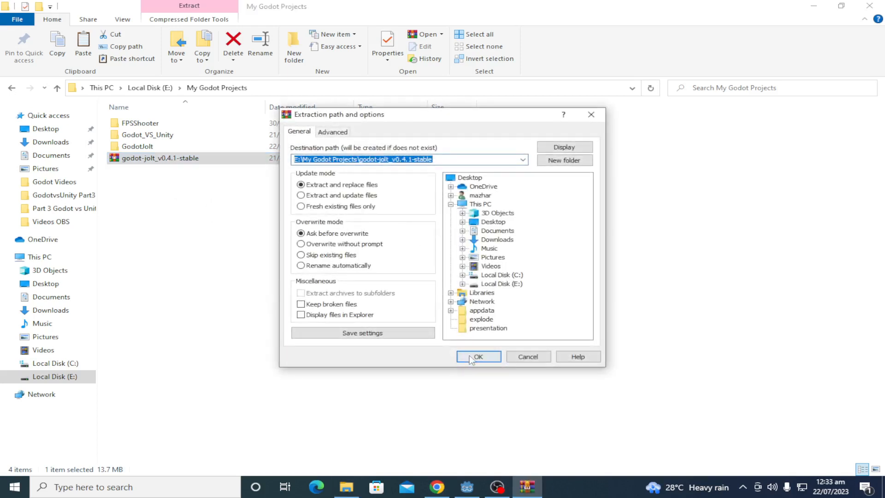
click(478, 356)
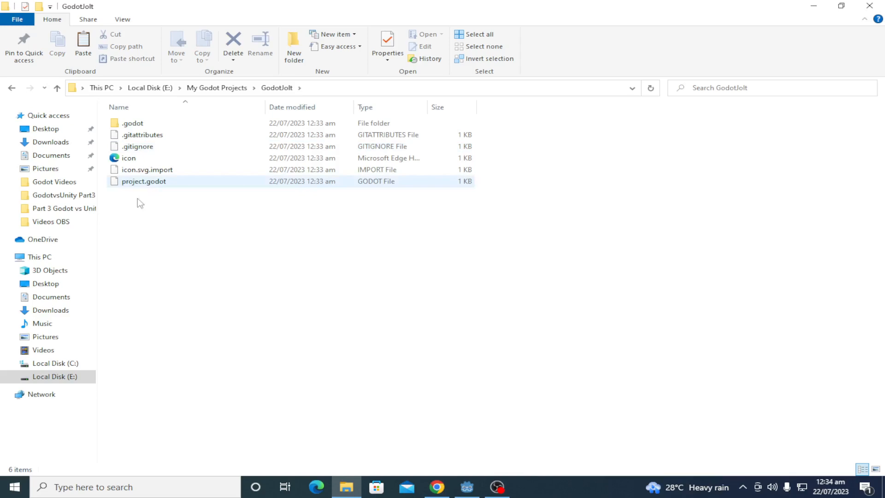
Paste the copied Jolt extension files into the GodotJolt project folder.
right_click(140, 202)
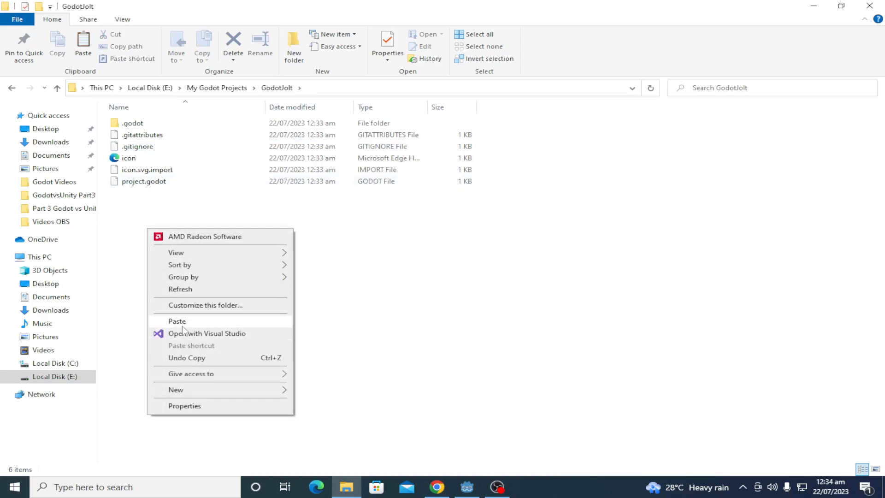
click(177, 321)
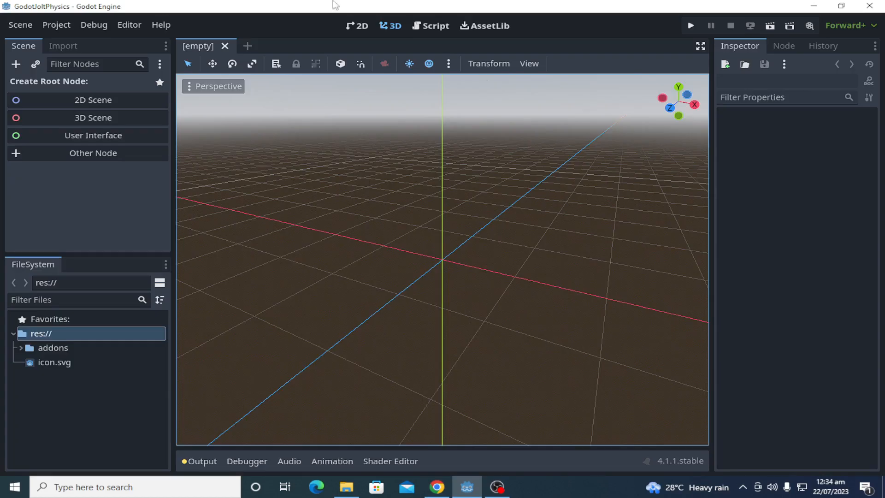
Bring up Project Settings for GodotJoltPhysics with the Physics categories in view.
click(56, 25)
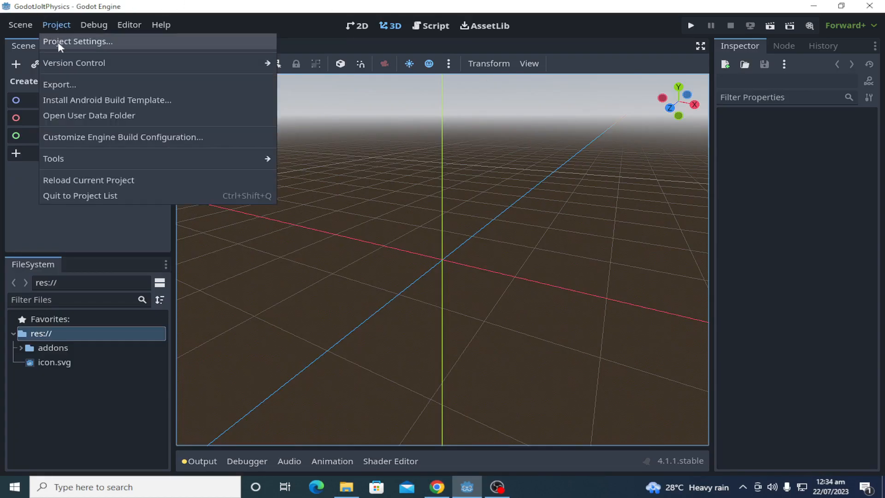
click(77, 41)
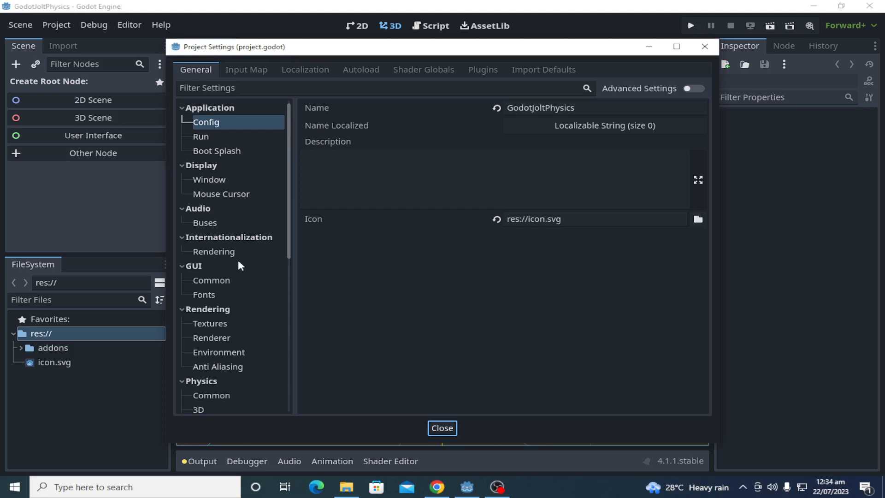
scroll(down, 3)
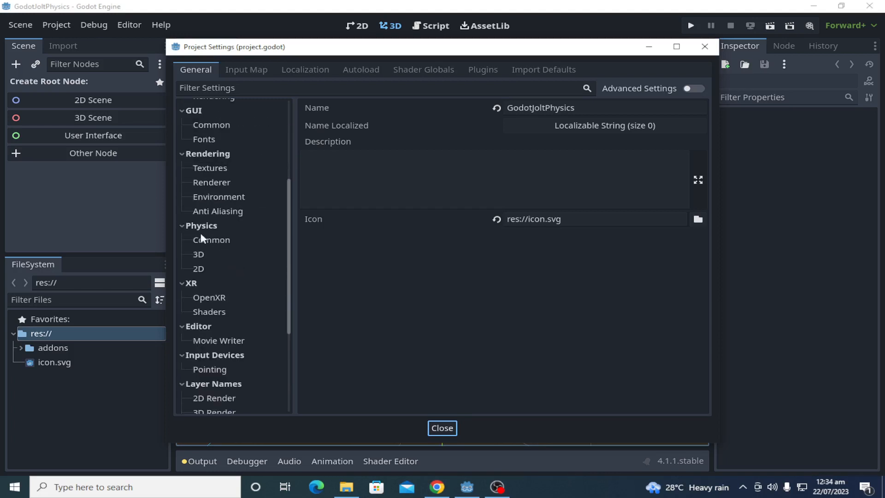
mouse_move(200, 256)
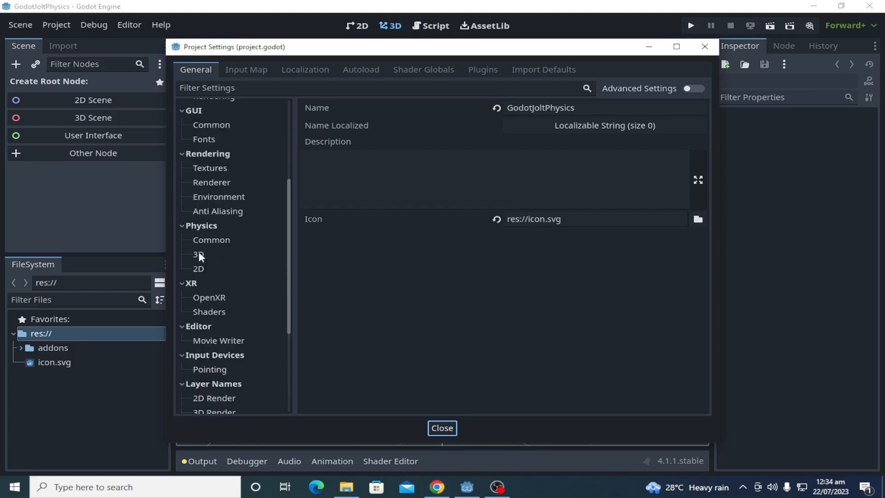
Under Physics > 3D with Advanced Settings on, set Physics Engine to JoltPhysics3D and Save & Restart.
click(199, 255)
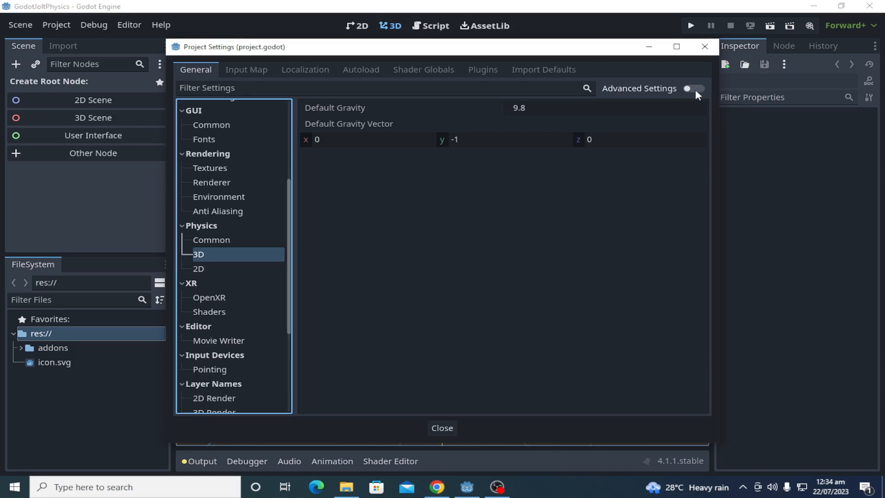
click(693, 88)
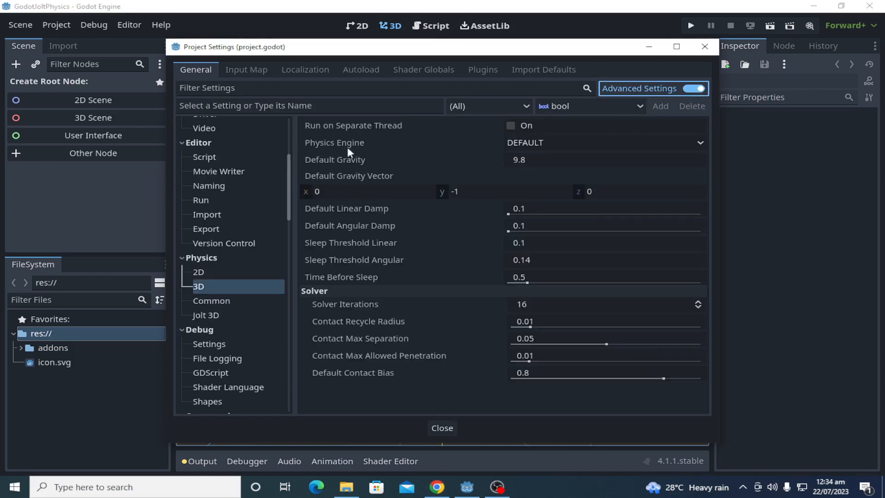
click(603, 142)
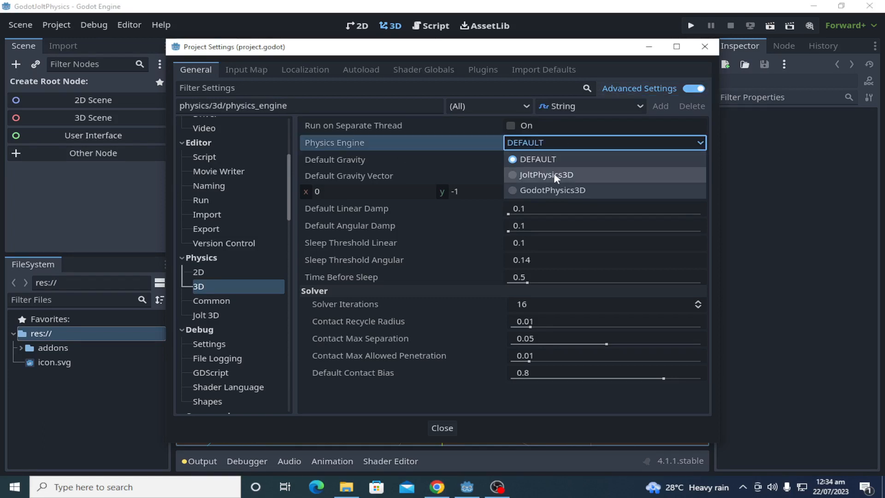
click(547, 174)
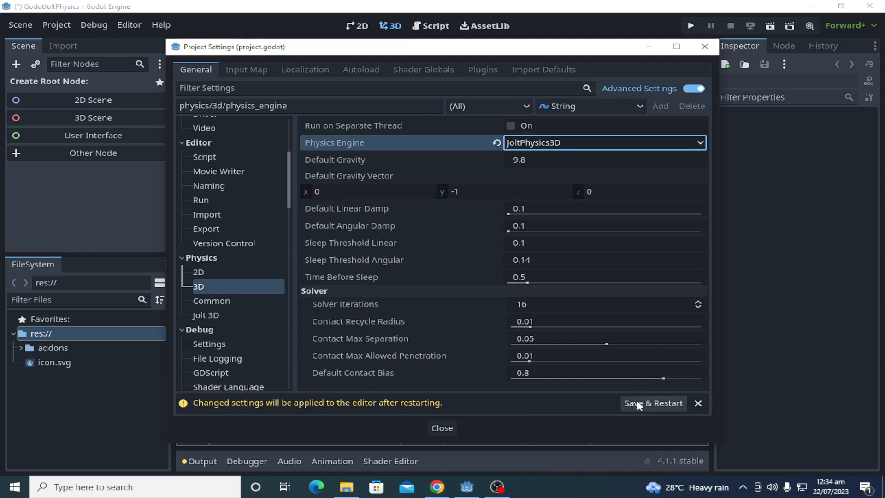
click(653, 405)
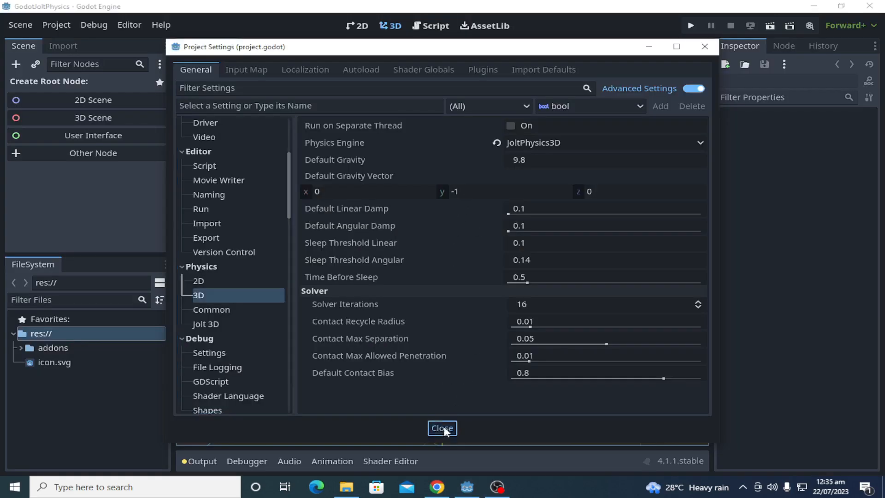
click(441, 427)
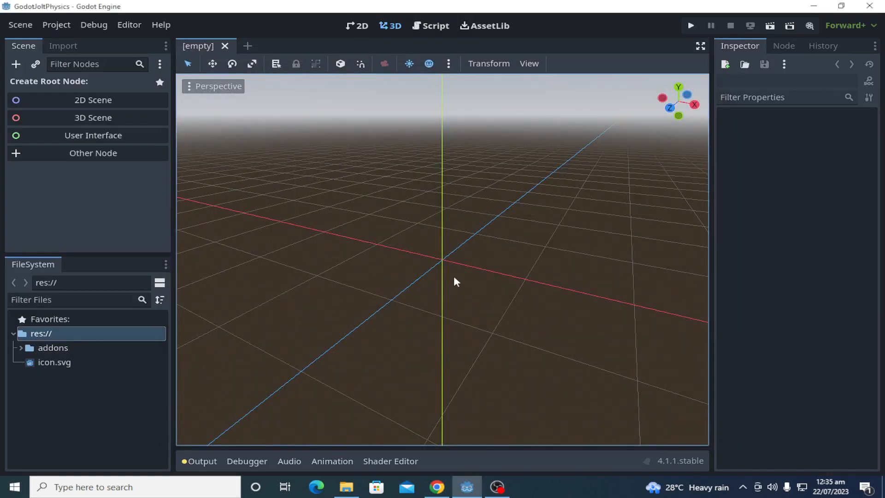